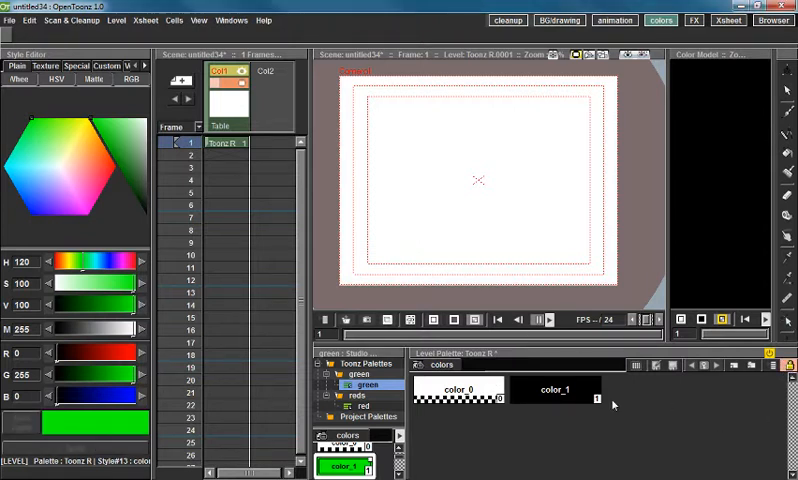
Step: Add a new color_2 style to the level palette and open its options
left_click(551, 387)
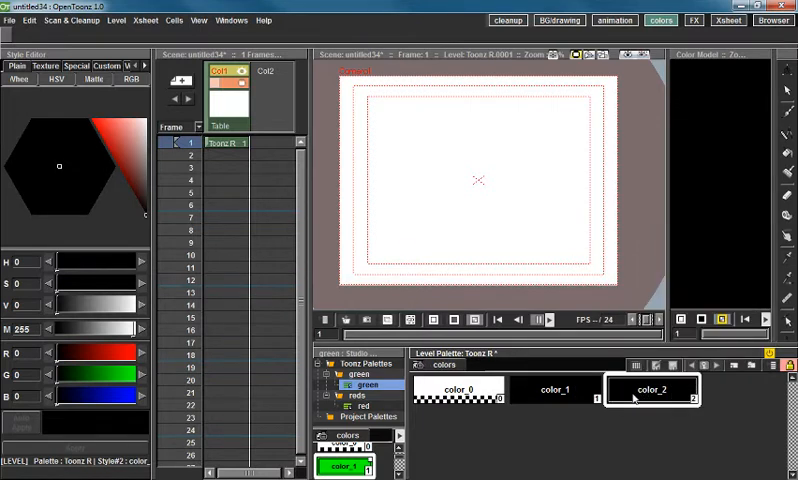
right_click(650, 399)
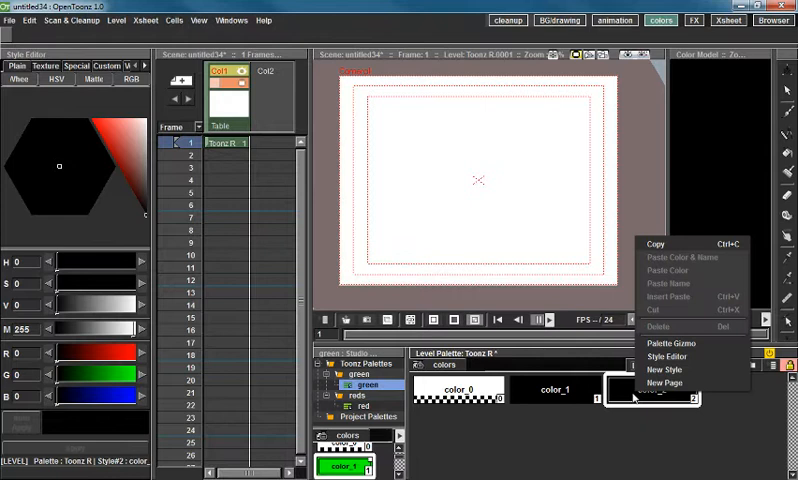
Step: Rename the color_2 style to 'red'
left_click(663, 383)
type("red")
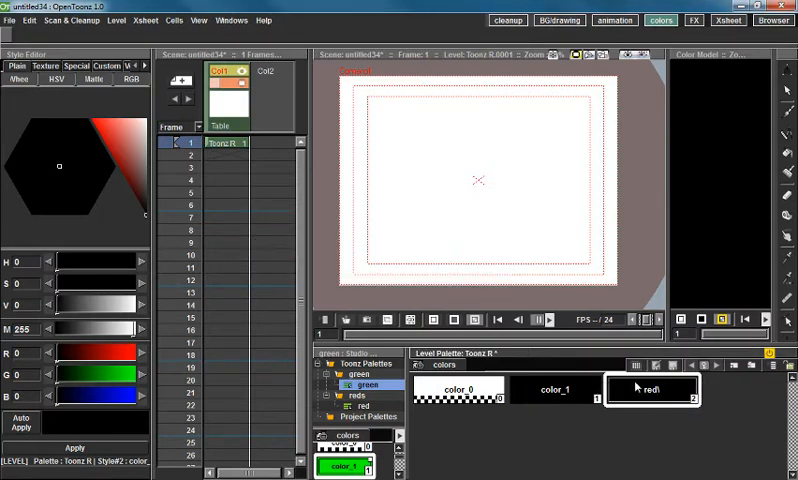
left_click(650, 390)
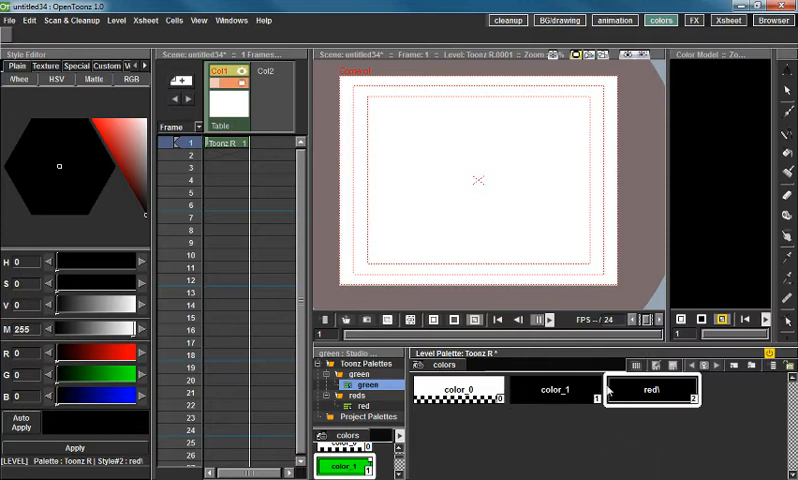
mouse_move(128, 135)
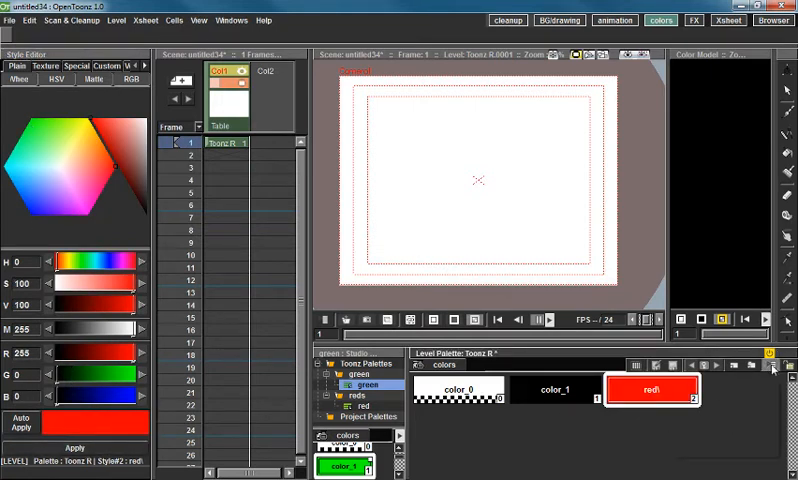
left_click(768, 358)
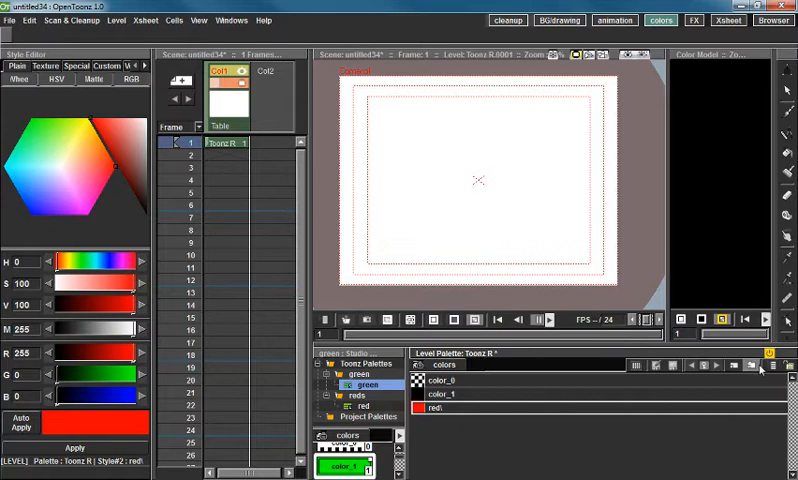
left_click(763, 365)
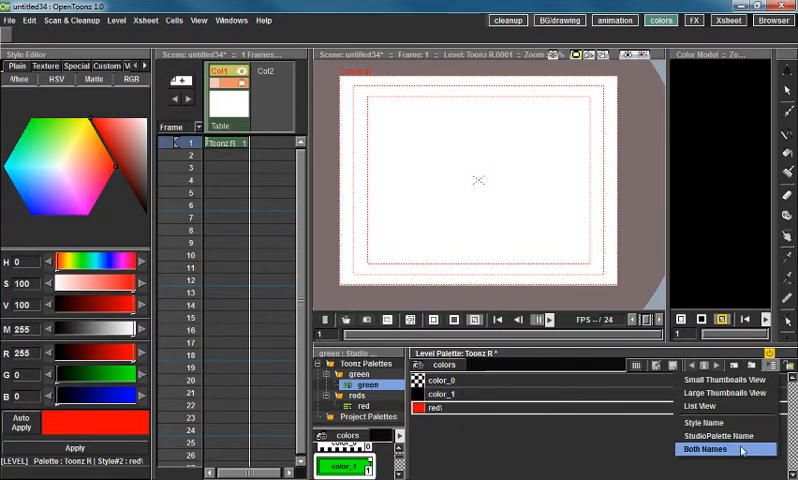
left_click(706, 448)
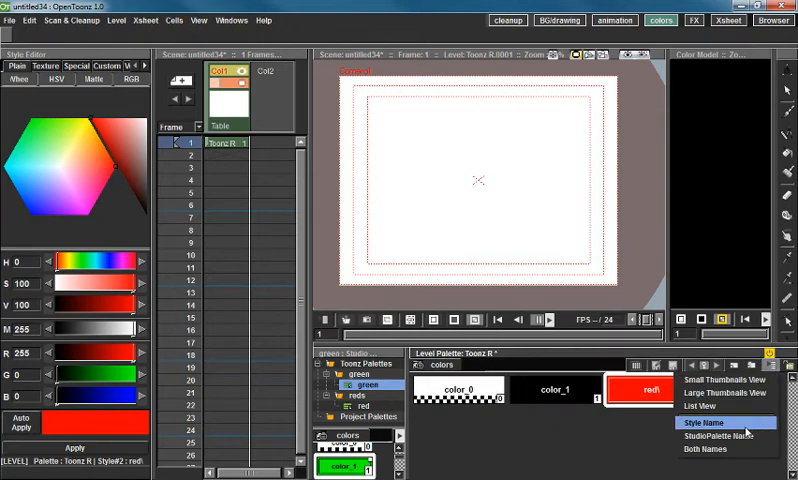
left_click(706, 422)
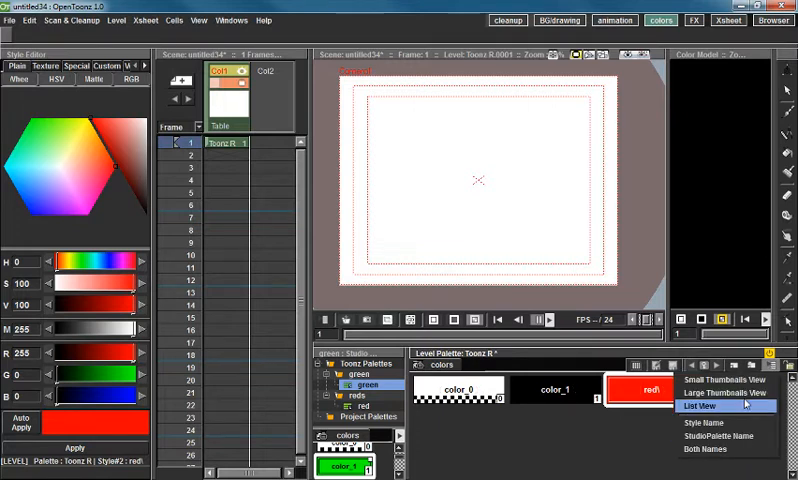
left_click(703, 402)
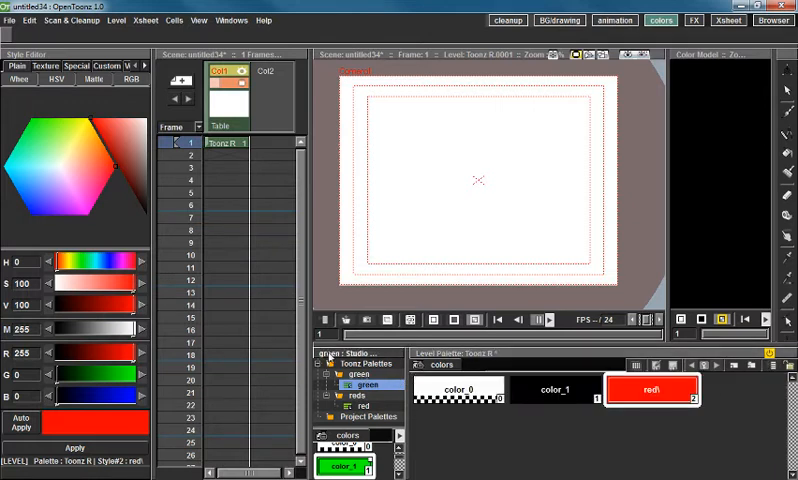
Step: Load the green studio palette as a page and select style 122 'red'
left_click(553, 392)
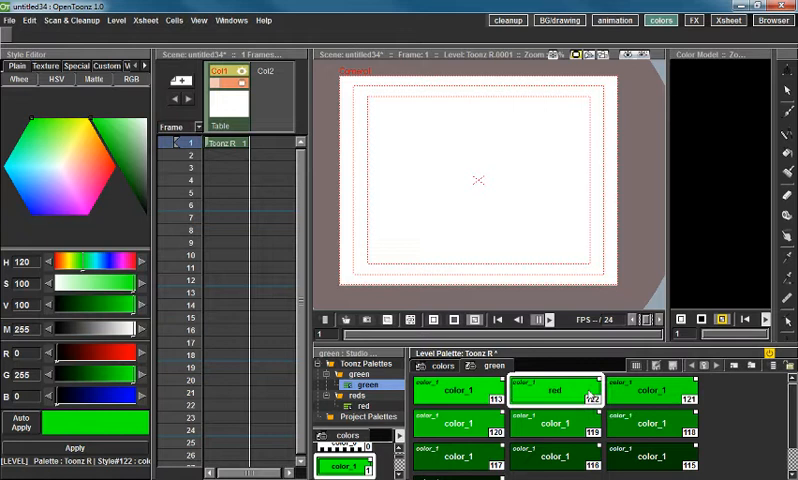
left_click(769, 361)
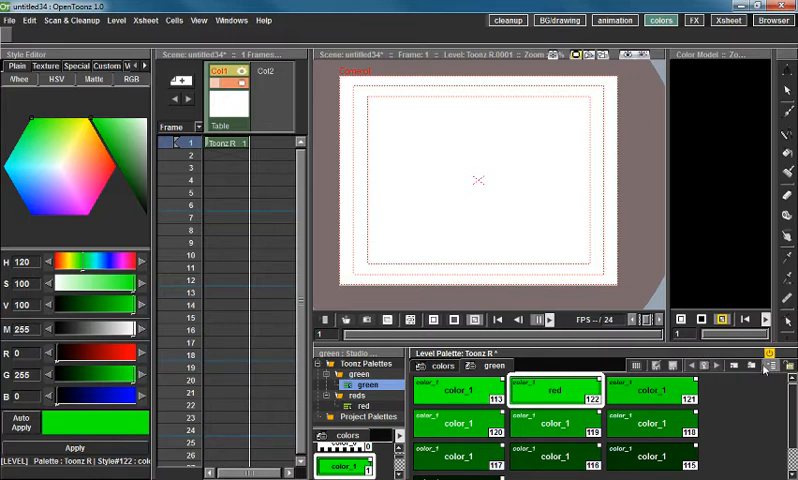
left_click(765, 362)
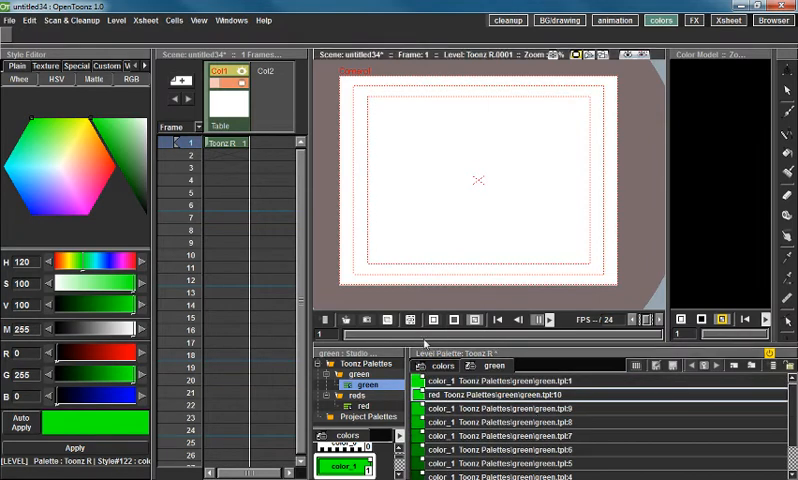
left_click(779, 366)
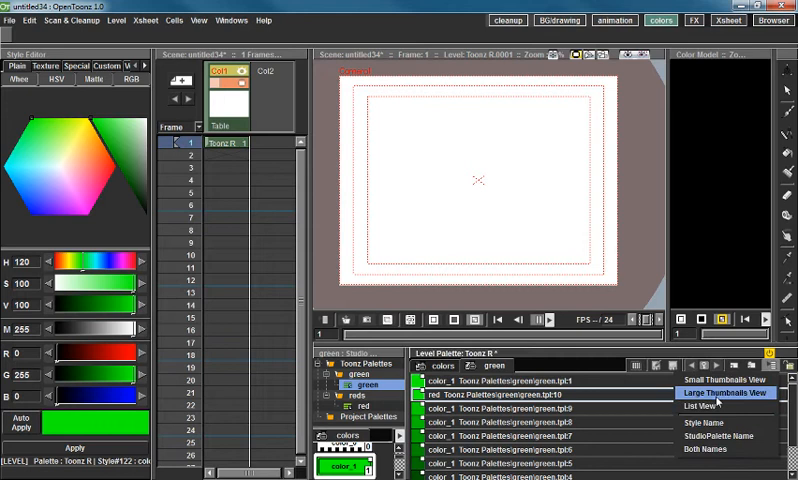
left_click(702, 416)
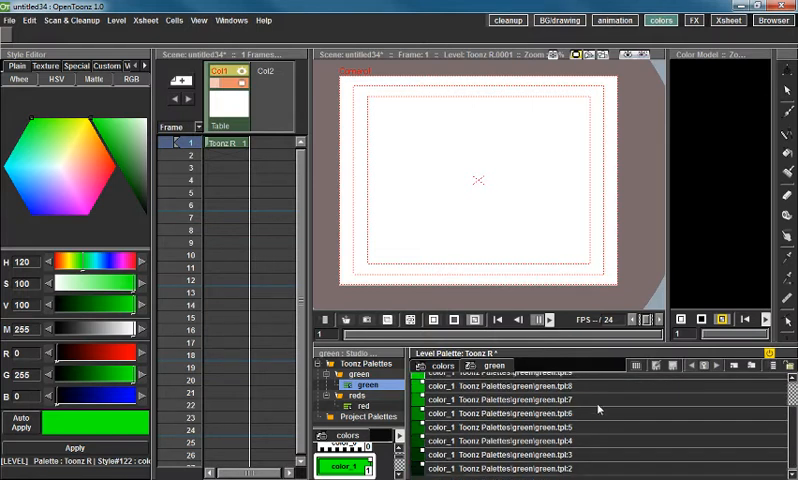
left_click(772, 368)
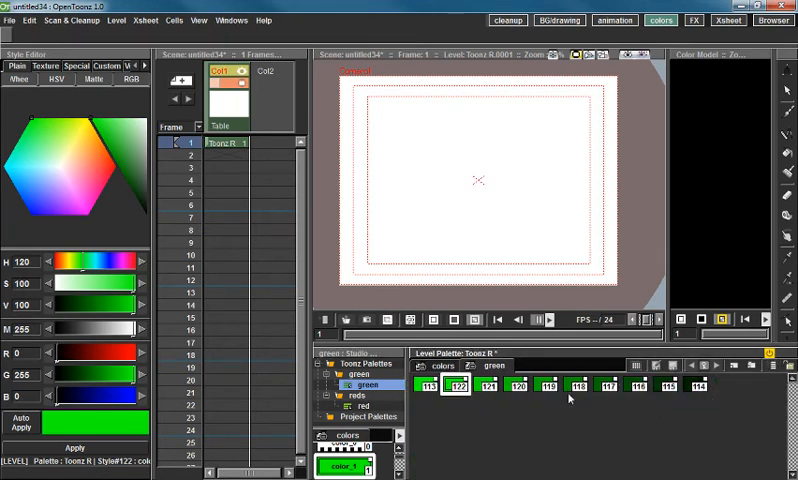
left_click(766, 366)
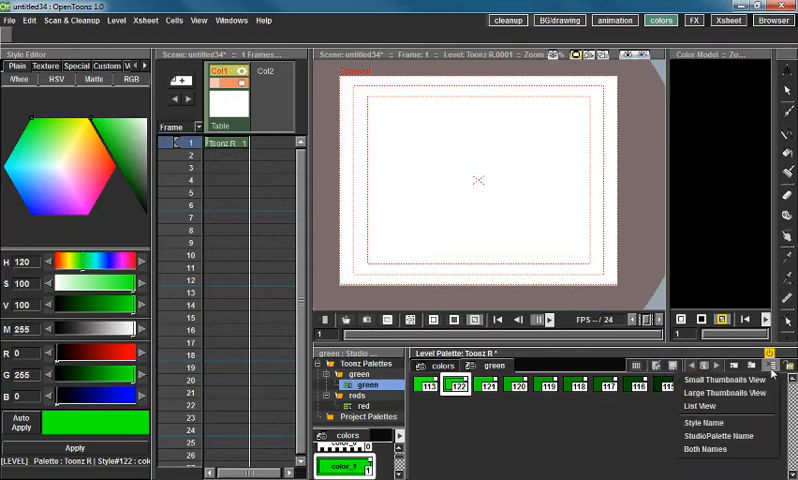
left_click(701, 419)
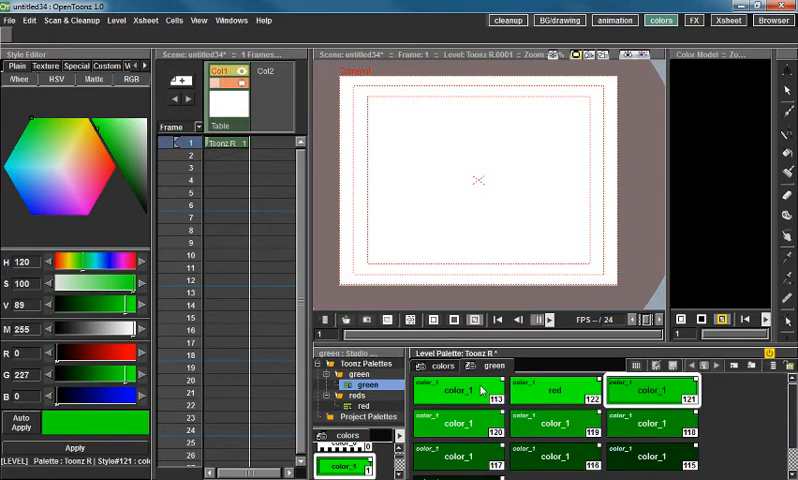
Step: Pick a darker green style, then add the empty 'char 2' palette page
left_click(763, 365)
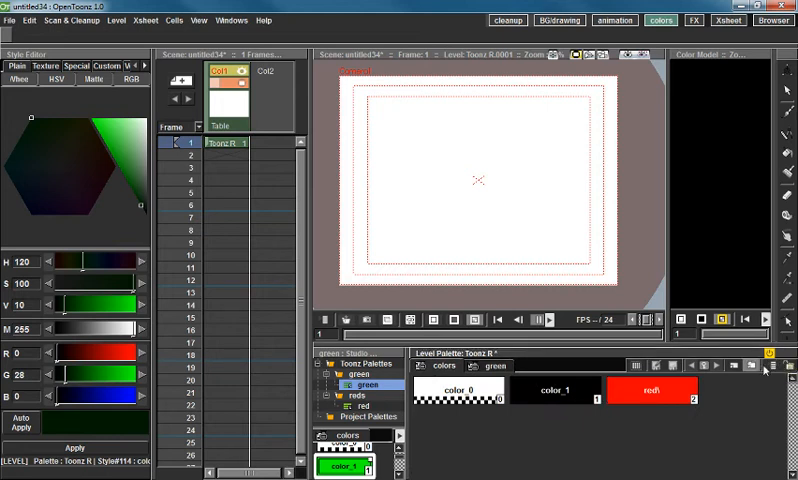
mouse_move(733, 364)
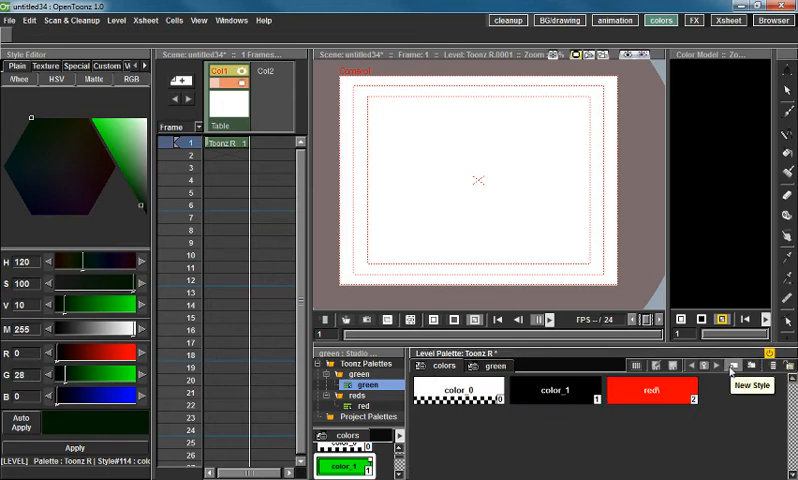
left_click(734, 368)
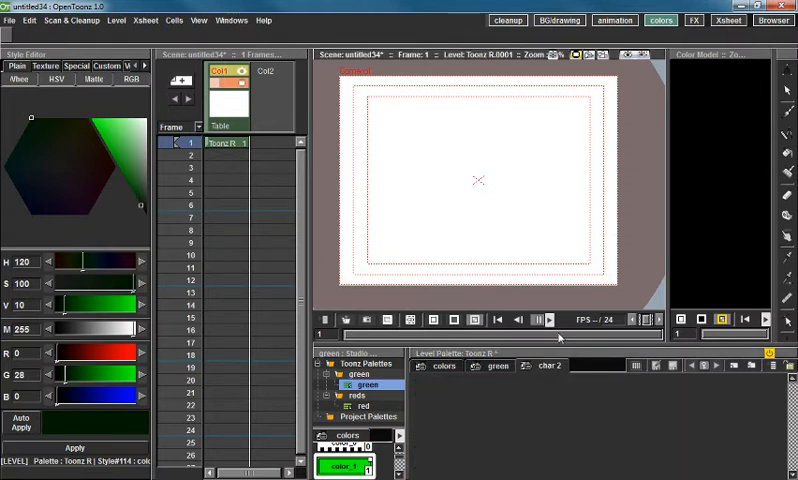
Step: Delete the green and 'char 2' pages from the level palette
left_click(494, 366)
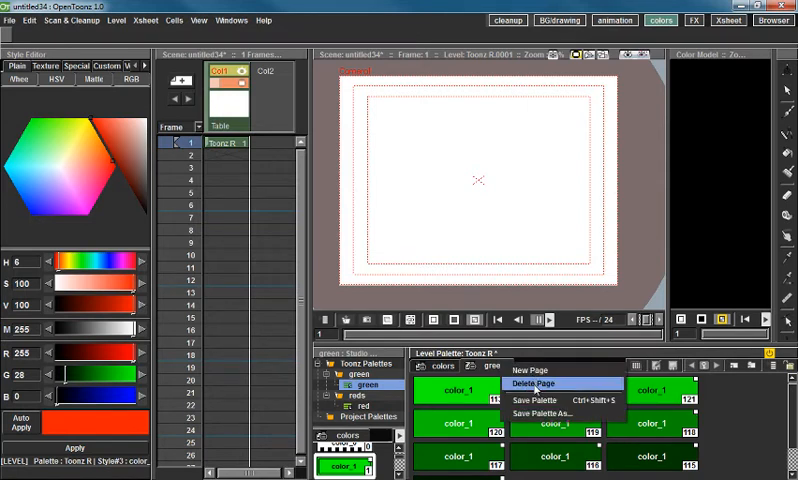
left_click(534, 384)
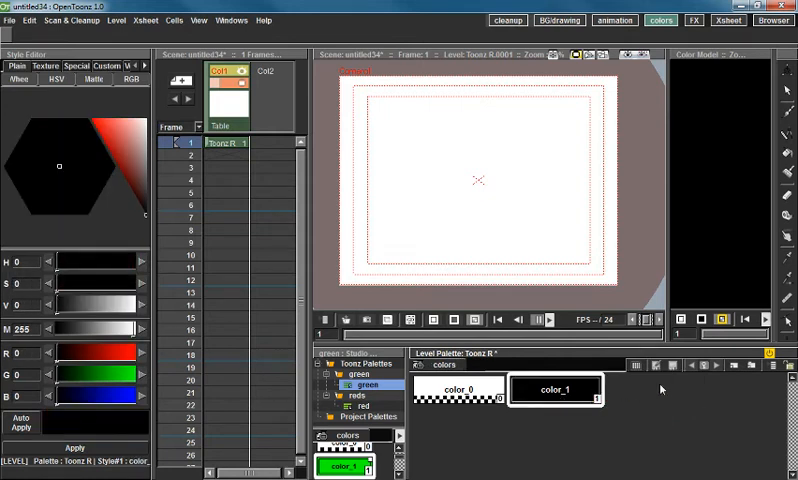
mouse_move(743, 393)
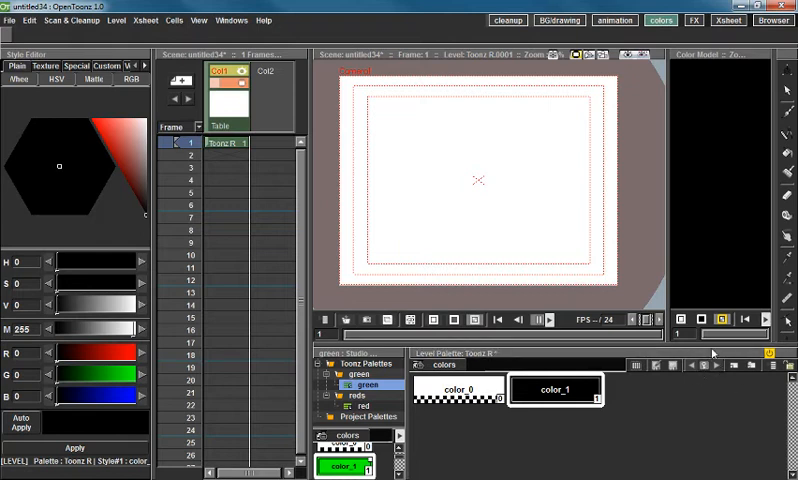
mouse_move(705, 353)
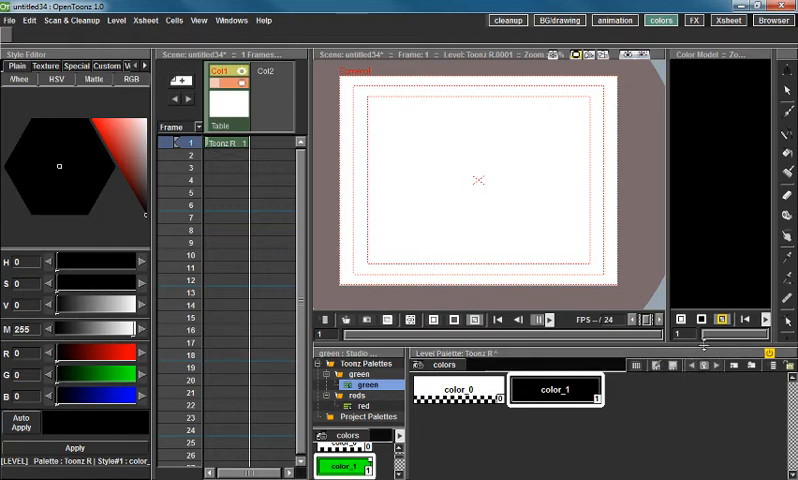
Step: Extend the Toonz R level to 50 frames and return to frame 1
left_click_drag(228, 143, 228, 180)
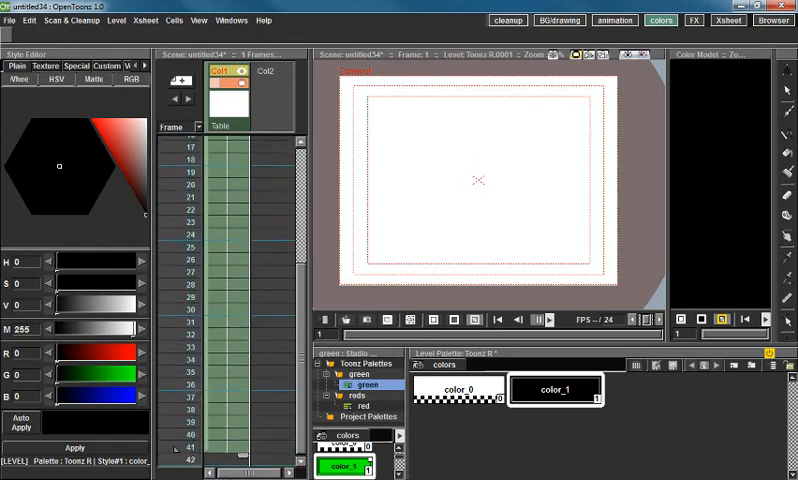
scroll("down", 3)
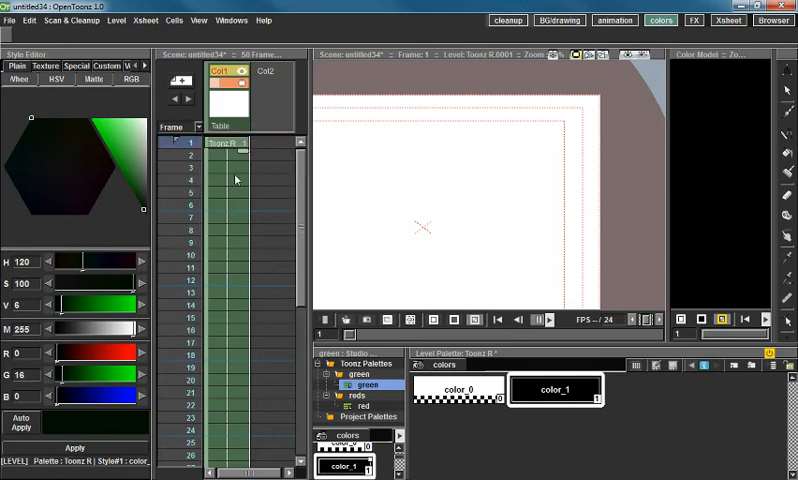
left_click(225, 155)
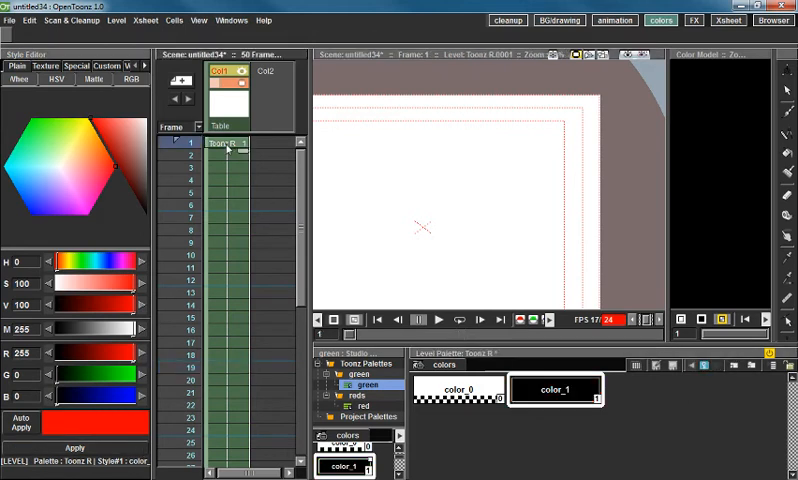
left_click(440, 320)
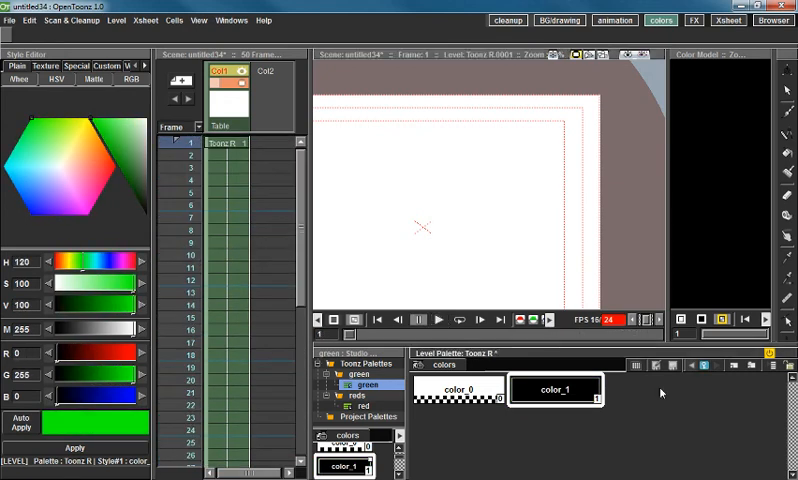
mouse_move(636, 394)
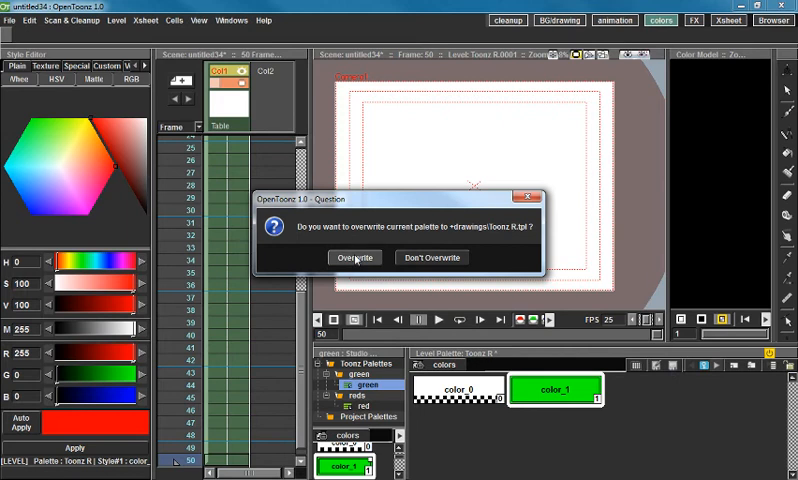
Step: Overwrite the Toonz R palette file with the current level palette
left_click(354, 257)
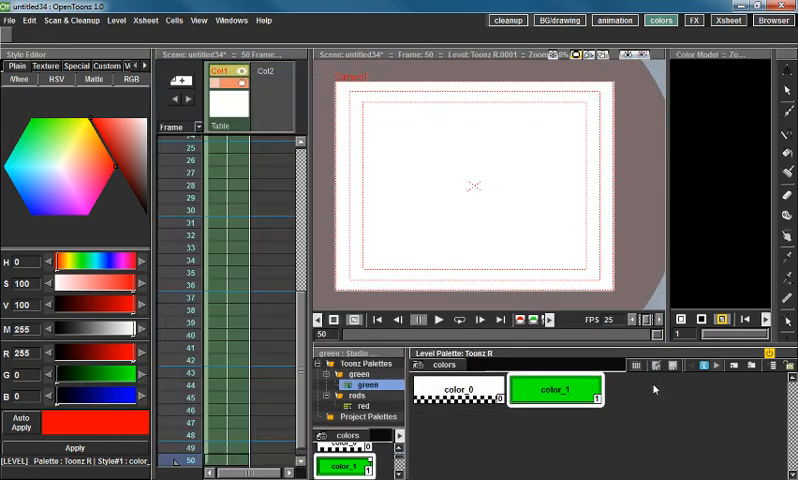
mouse_move(656, 416)
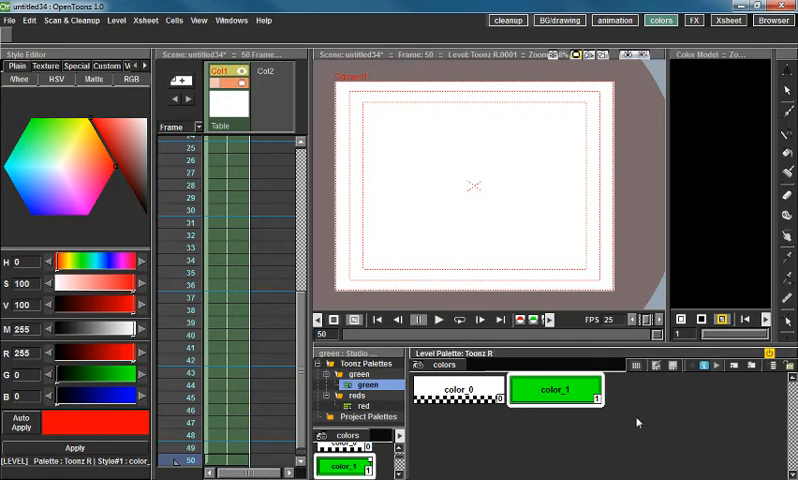
mouse_move(632, 414)
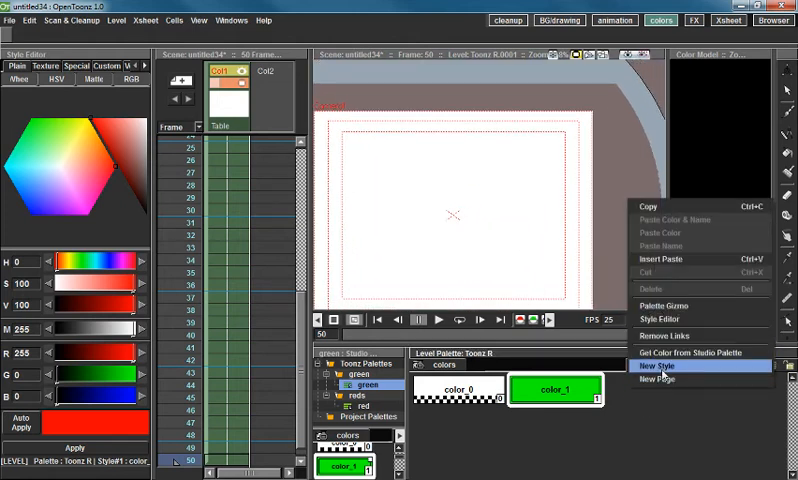
Step: Add two new styles, color_2 and color_3, to the level palette
left_click(653, 365)
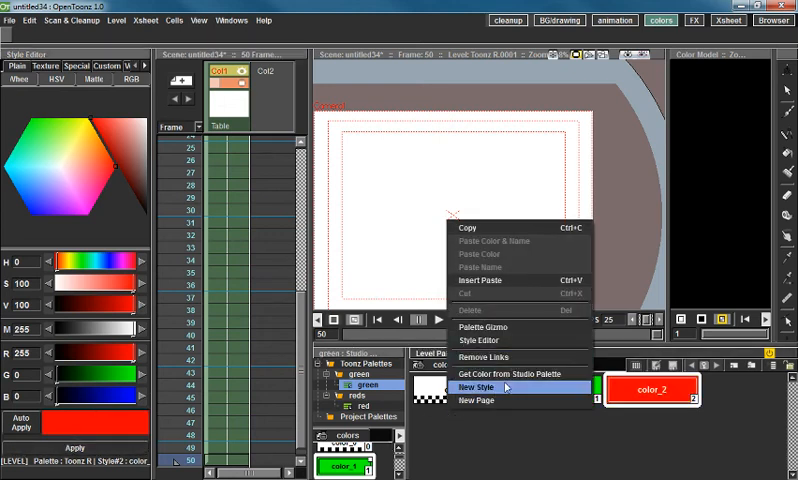
left_click(478, 397)
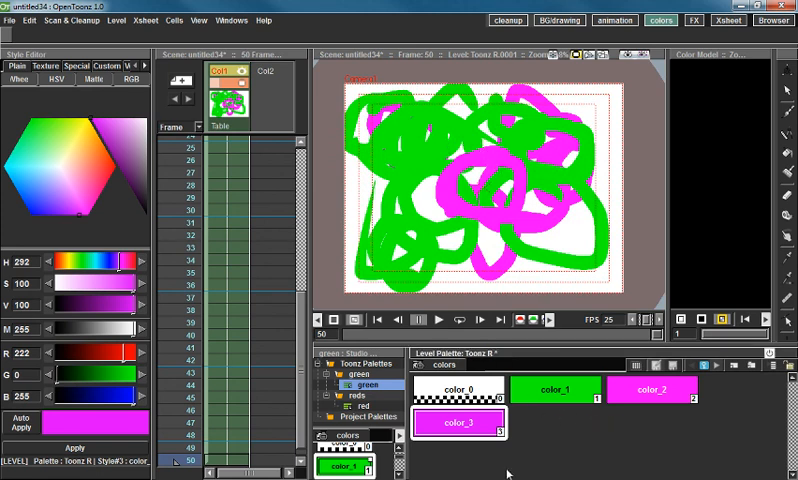
mouse_move(508, 415)
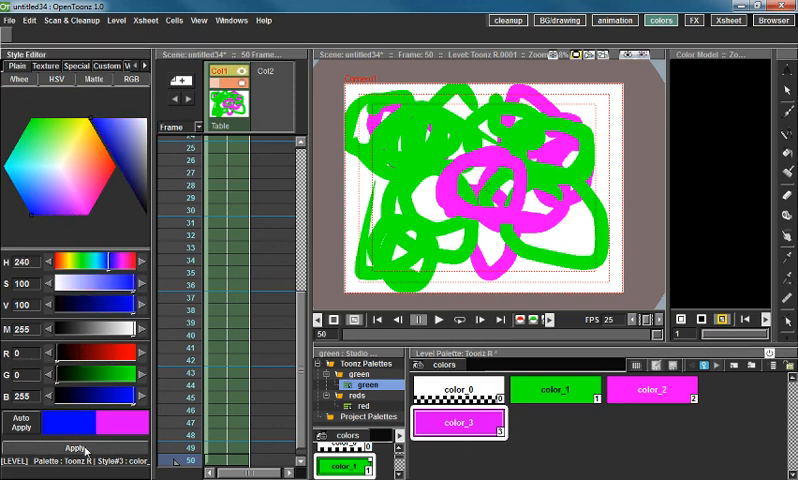
Step: Apply pure blue (R 0, G 0, B 255) to color_3 and select it
left_click(555, 390)
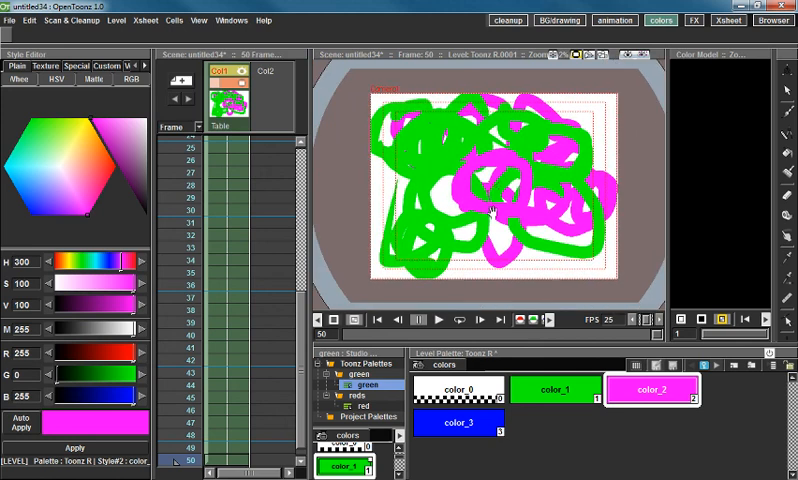
left_click(461, 419)
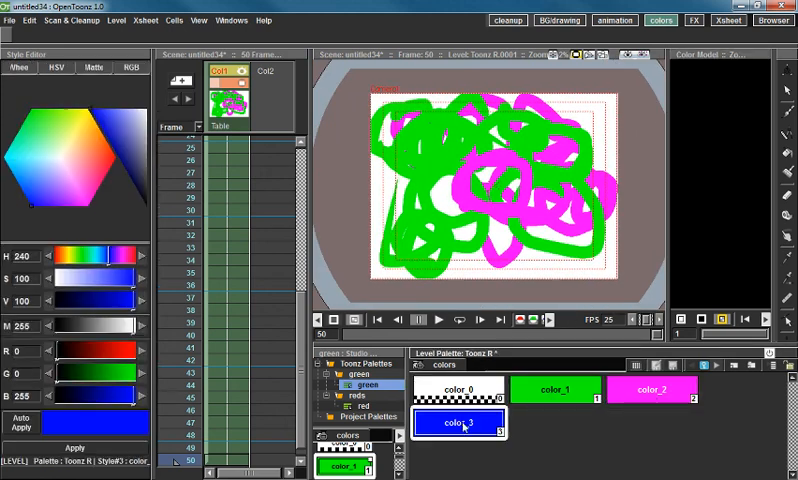